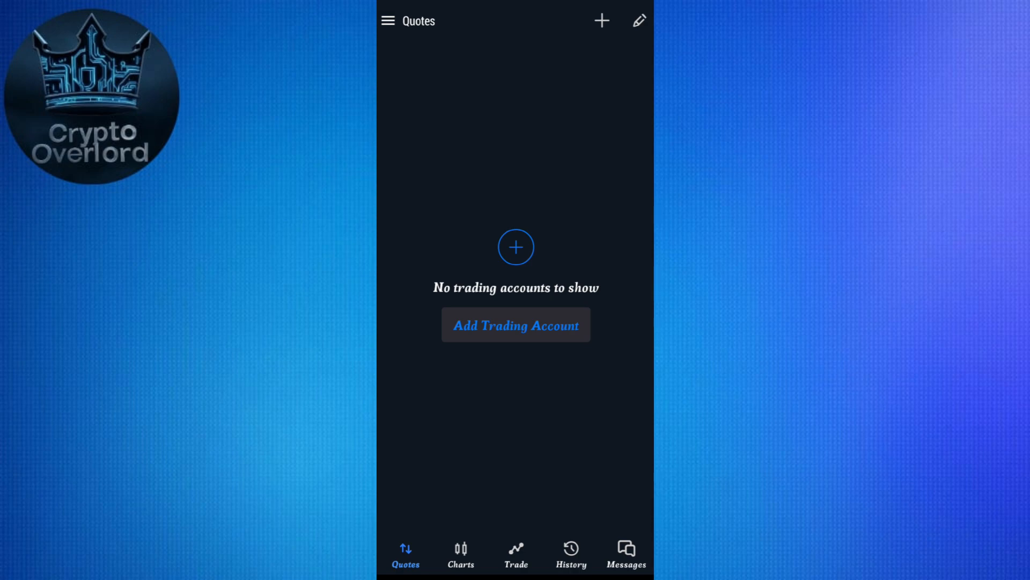
Bring up the side navigation menu from the Quotes screen.
click(387, 20)
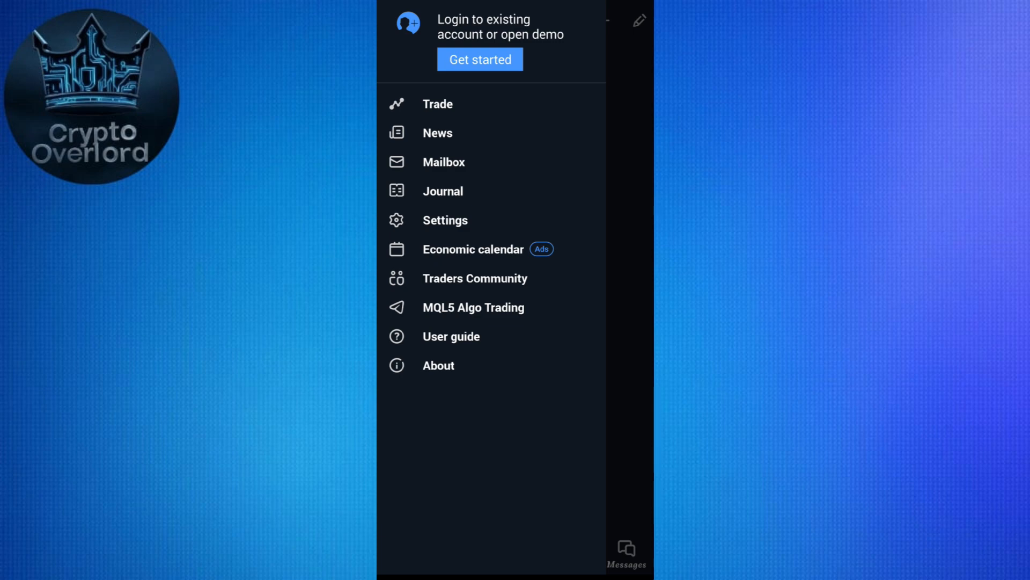
Browse through the Settings options, then return to the empty Quotes screen.
click(444, 219)
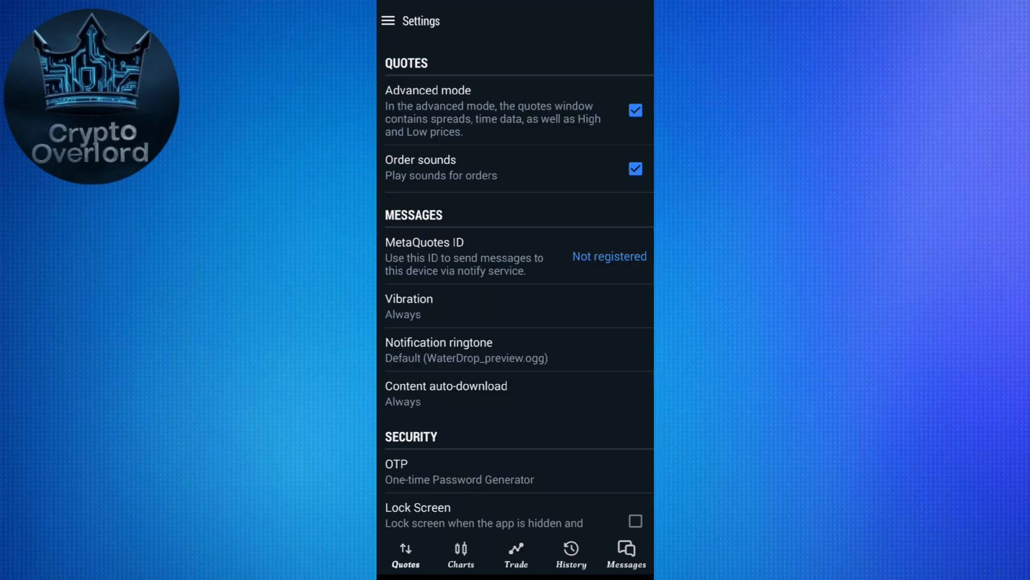
scroll(down, 3)
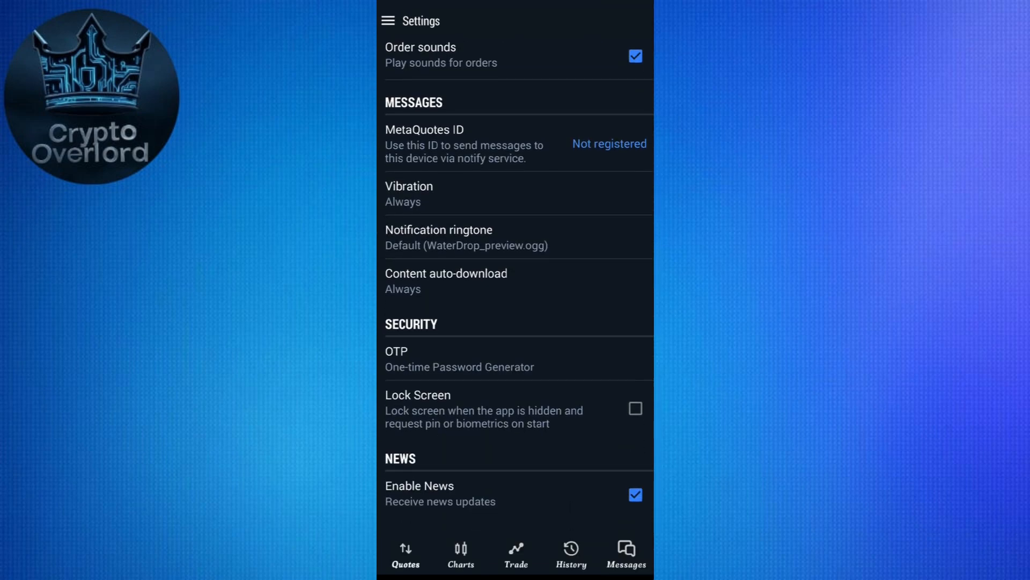
scroll(down, 3)
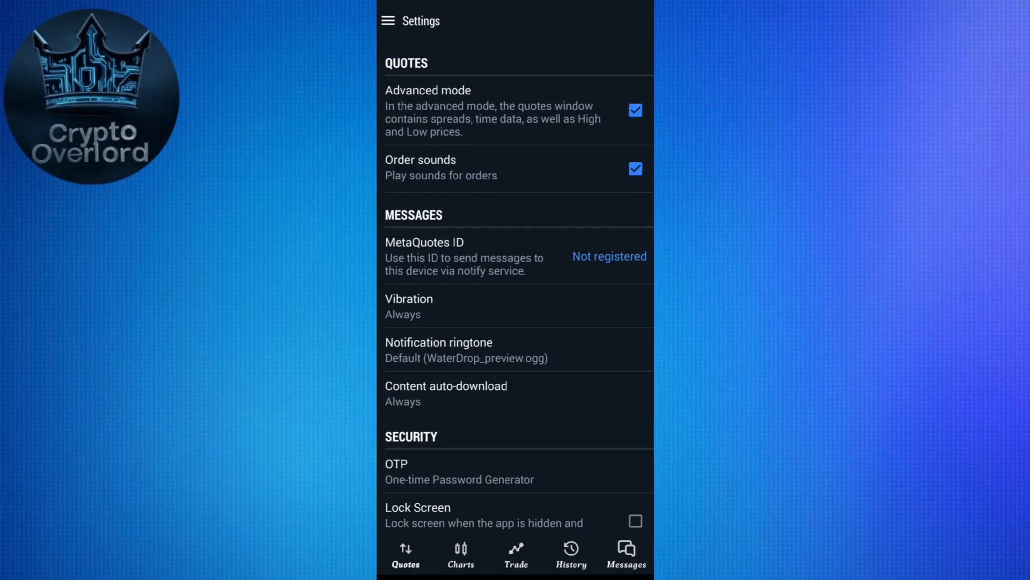
click(406, 554)
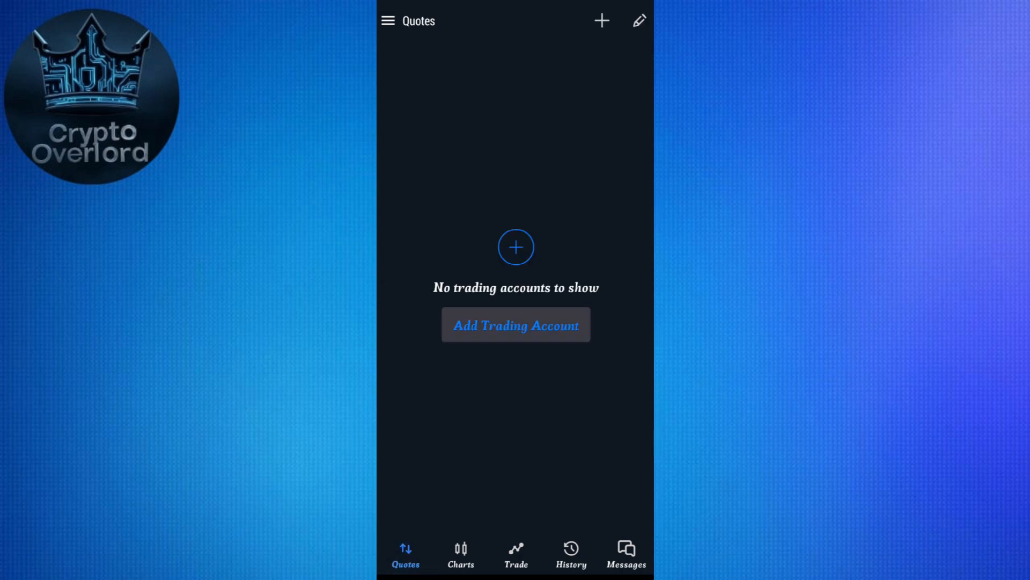
Start adding a trading account and search brokers for "bt".
click(515, 324)
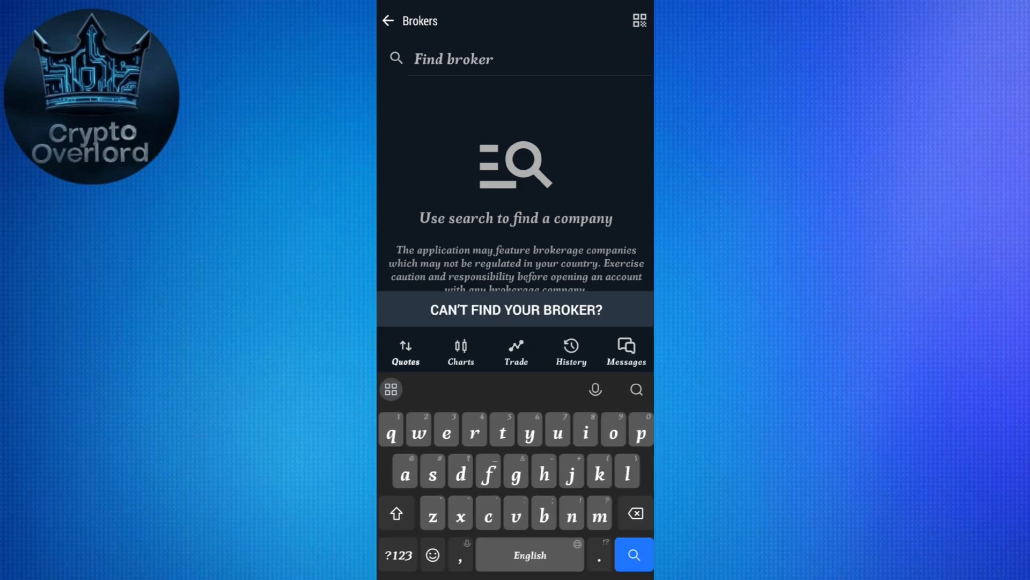
text(bt)
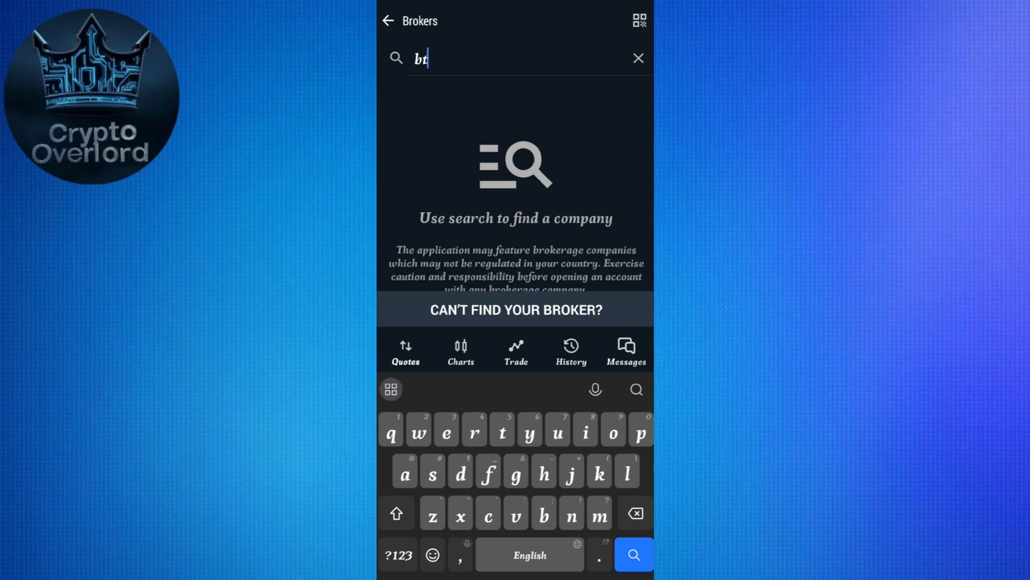